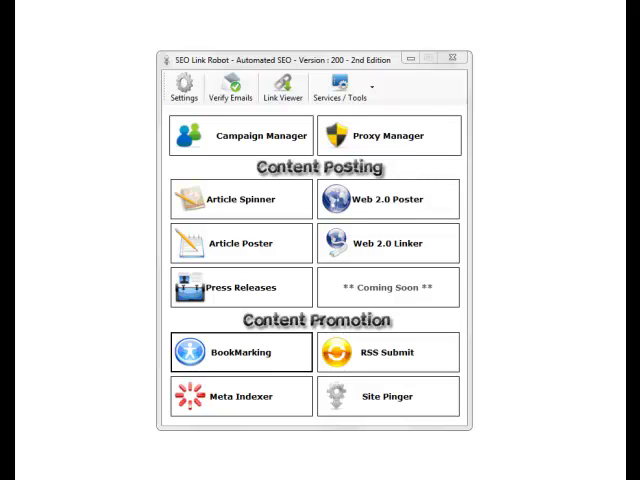
# Step: Create a new campaign project named 'linkrobotx' from the Campaign Manager prompt
pyautogui.click(240, 136)
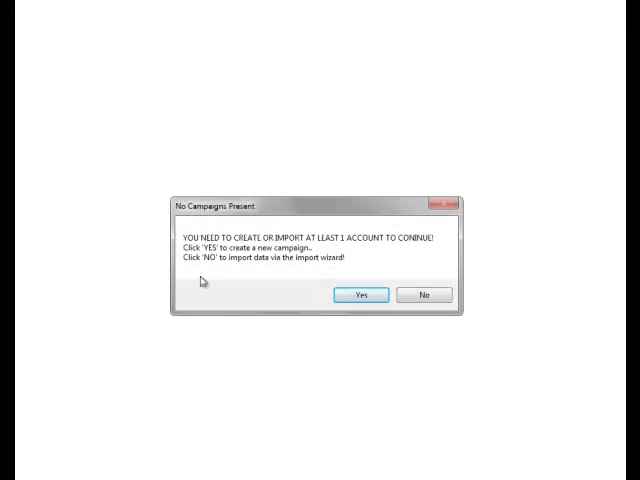
pyautogui.moveTo(248, 246)
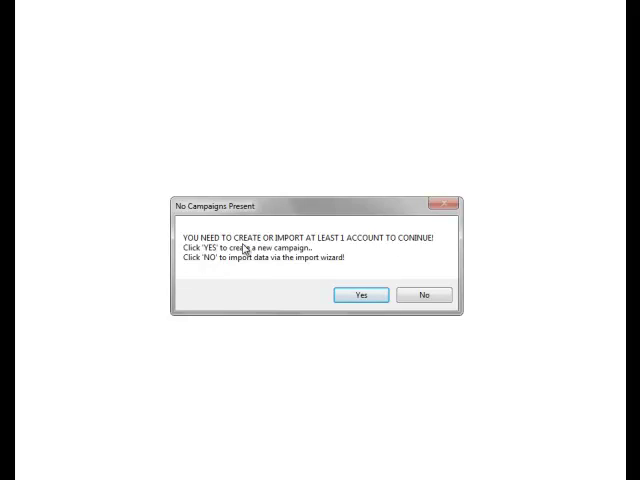
pyautogui.moveTo(256, 250)
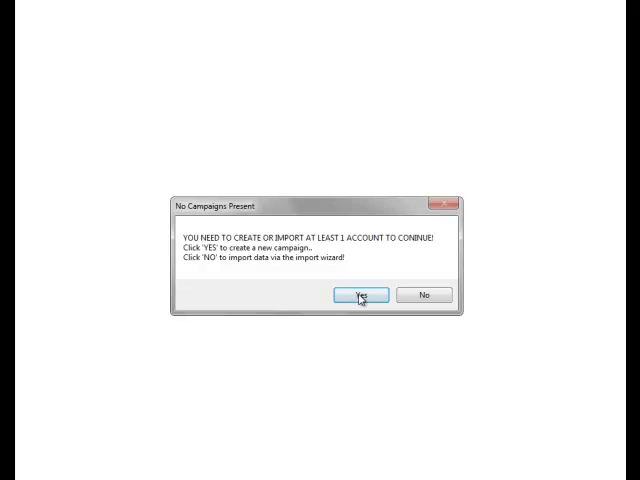
pyautogui.click(366, 294)
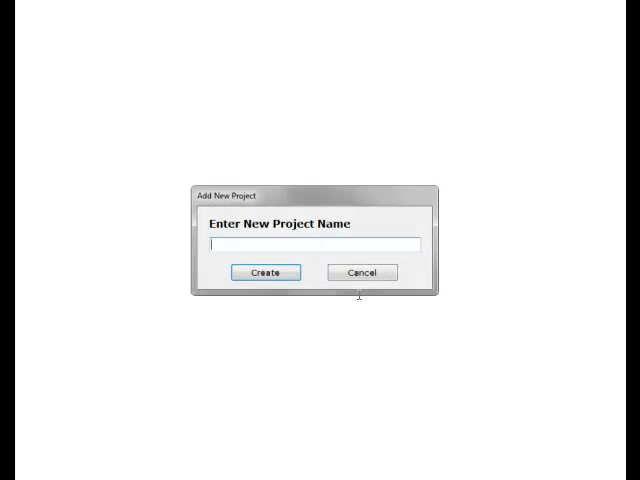
pyautogui.write('linkro')
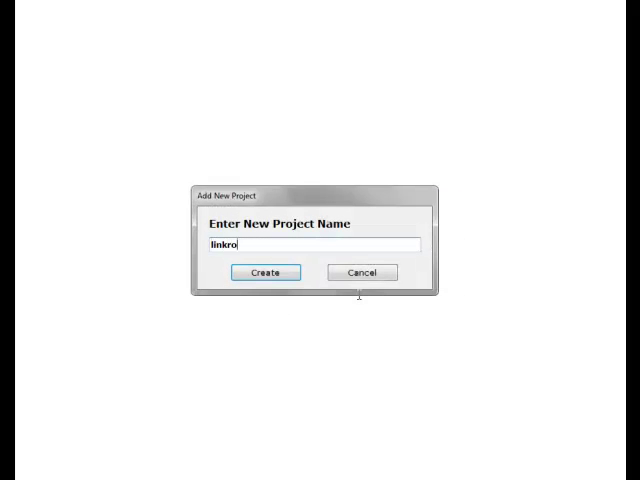
pyautogui.write('botx')
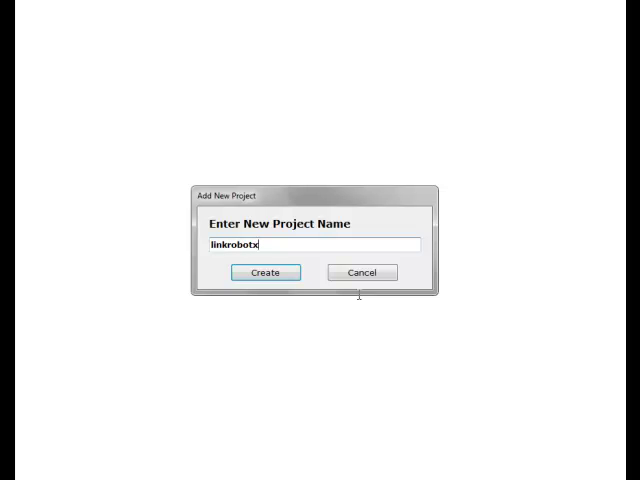
pyautogui.click(264, 272)
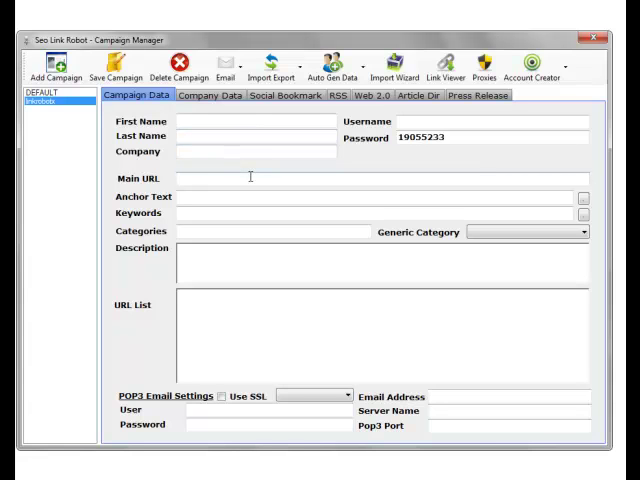
pyautogui.moveTo(248, 176)
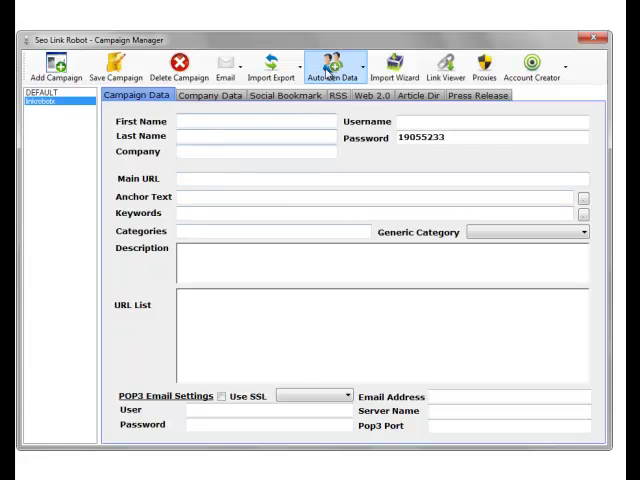
pyautogui.moveTo(330, 68)
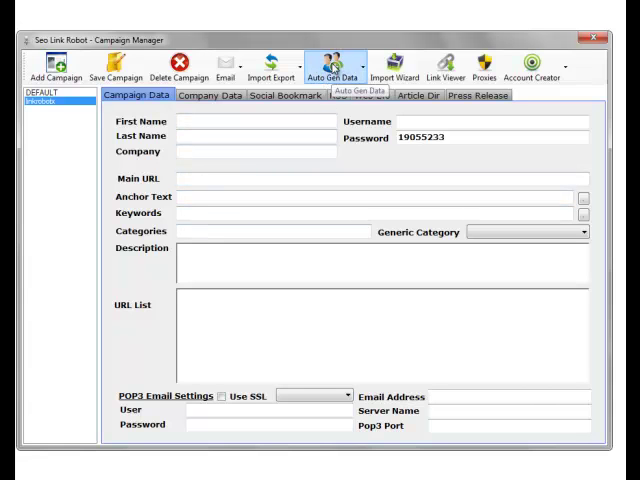
# Step: Generate male identity data via Auto Gen Data to populate addresses and phone numbers
pyautogui.click(332, 64)
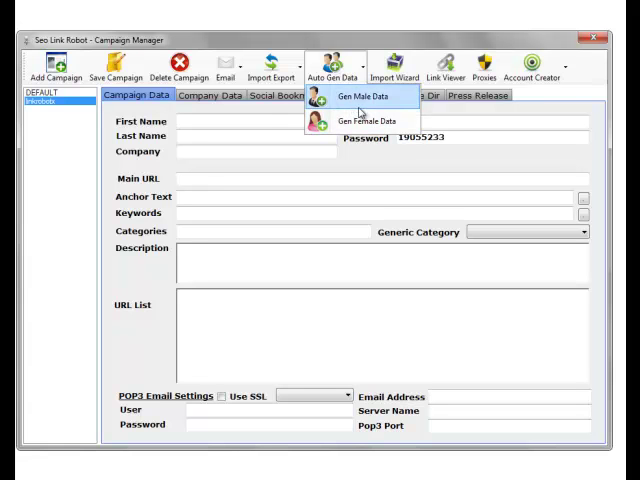
pyautogui.moveTo(362, 96)
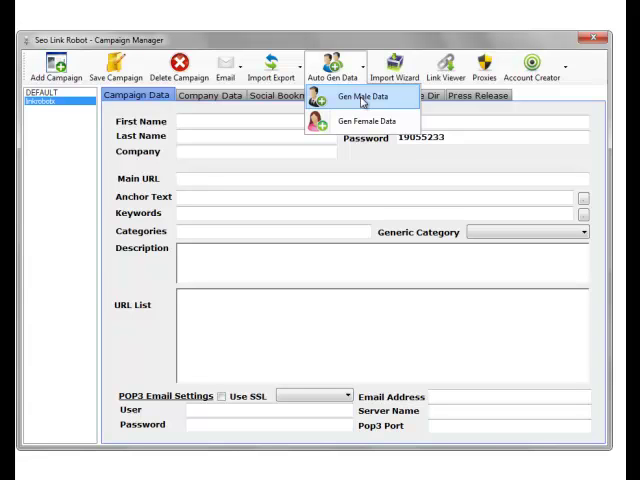
pyautogui.click(210, 96)
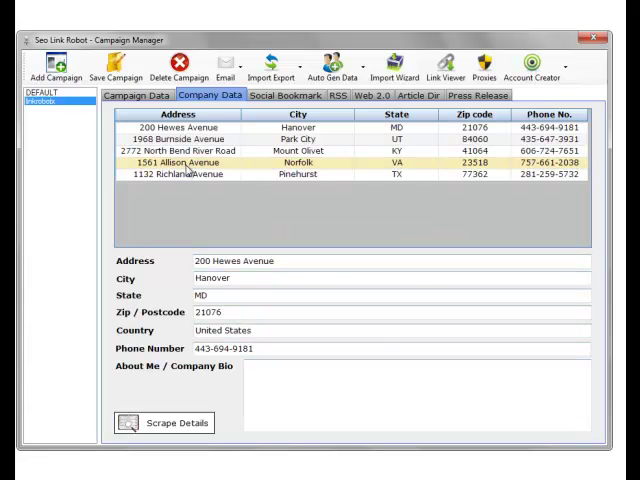
pyautogui.click(180, 162)
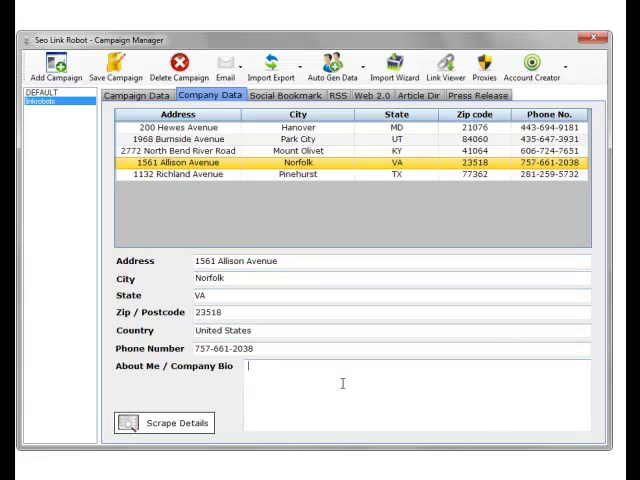
pyautogui.write('all about')
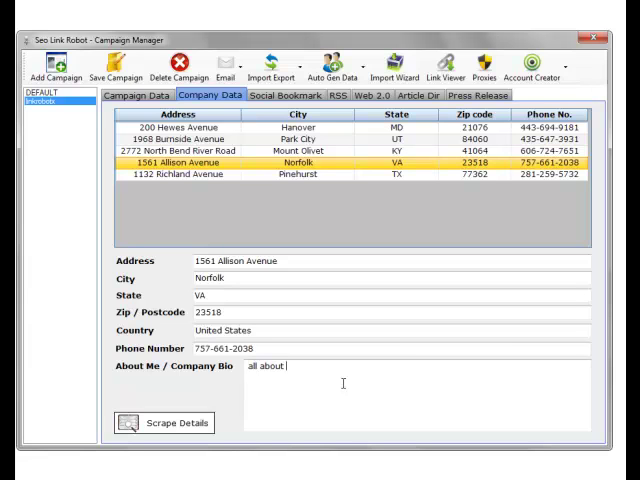
pyautogui.write('internet mar')
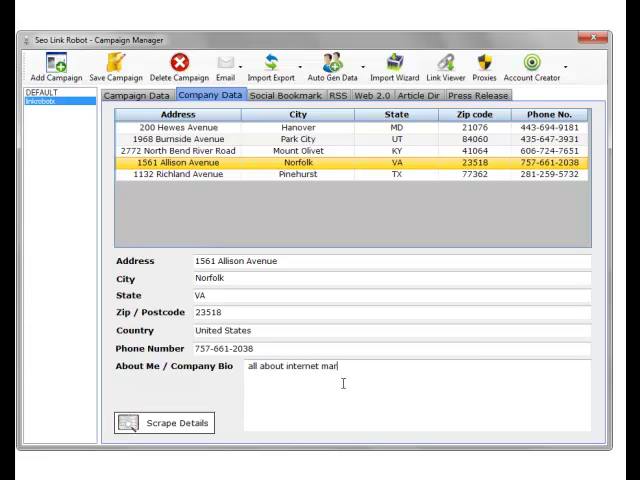
pyautogui.write('keting')
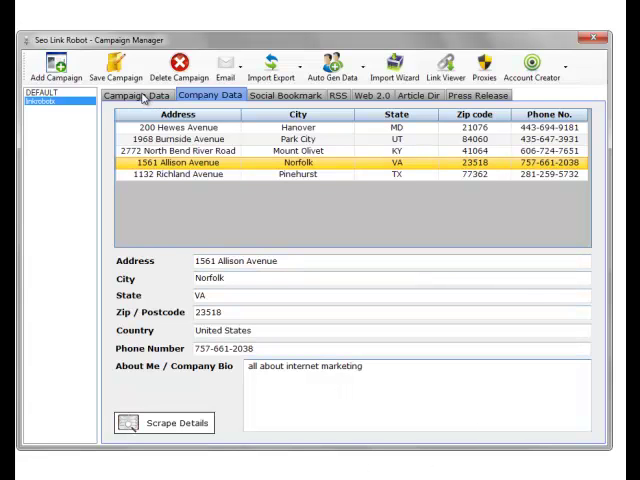
pyautogui.click(136, 96)
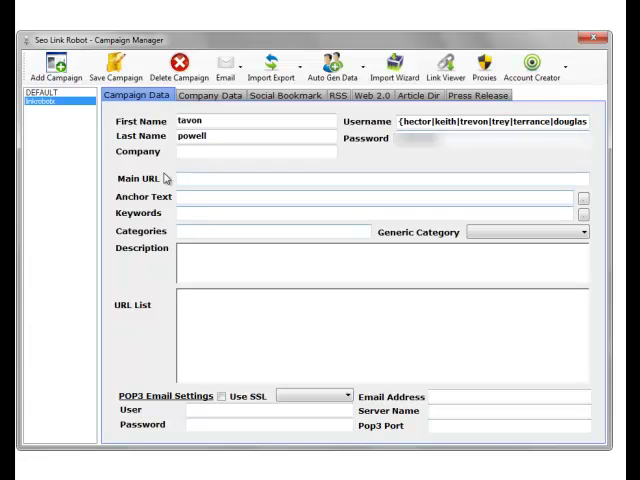
pyautogui.moveTo(300, 312)
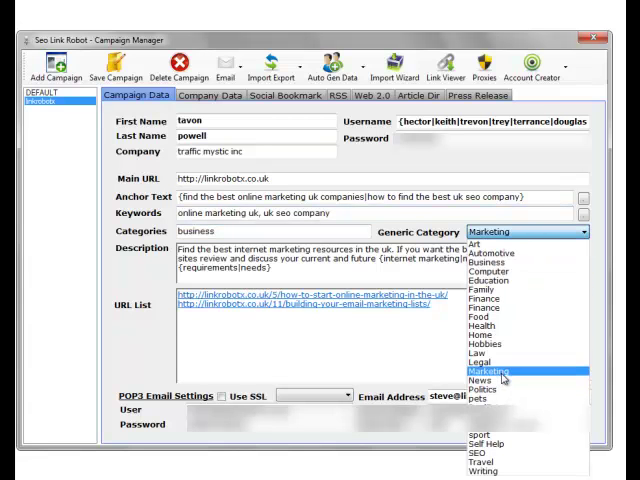
# Step: Set the campaign's generic category to Marketing
pyautogui.click(500, 380)
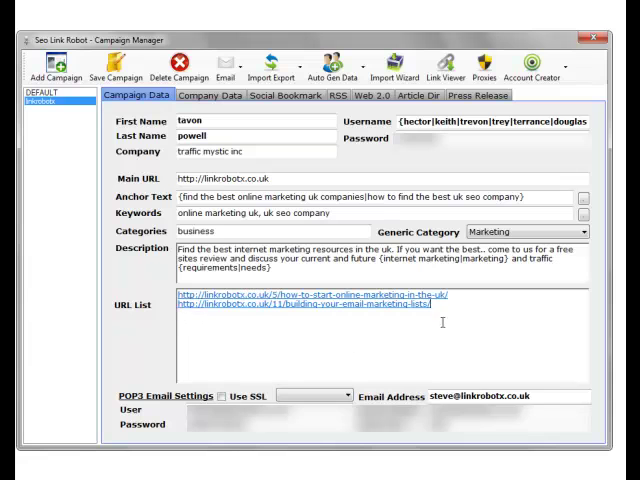
pyautogui.moveTo(440, 322)
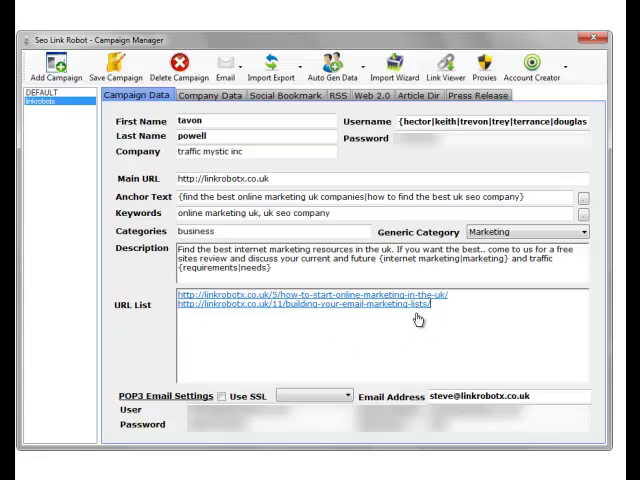
pyautogui.moveTo(300, 340)
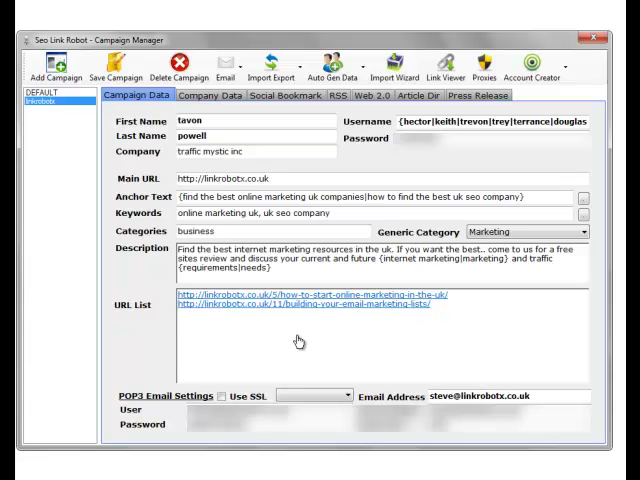
pyautogui.moveTo(376, 370)
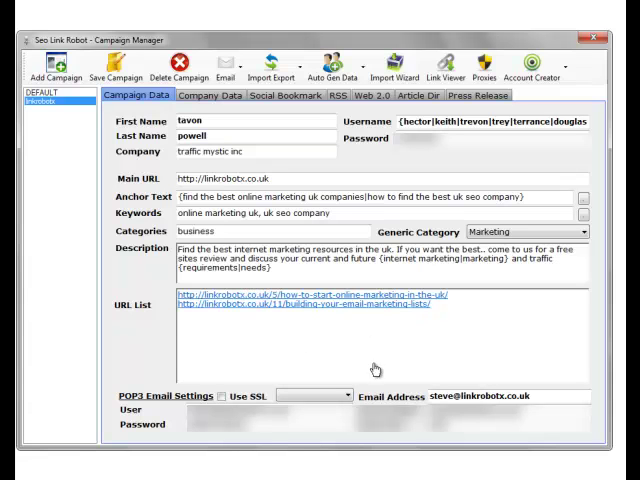
pyautogui.moveTo(252, 348)
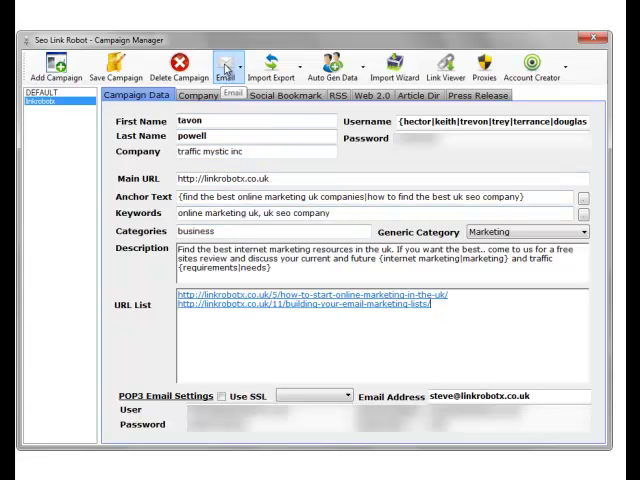
# Step: Test the POP3 email connection and dismiss the success message
pyautogui.click(224, 64)
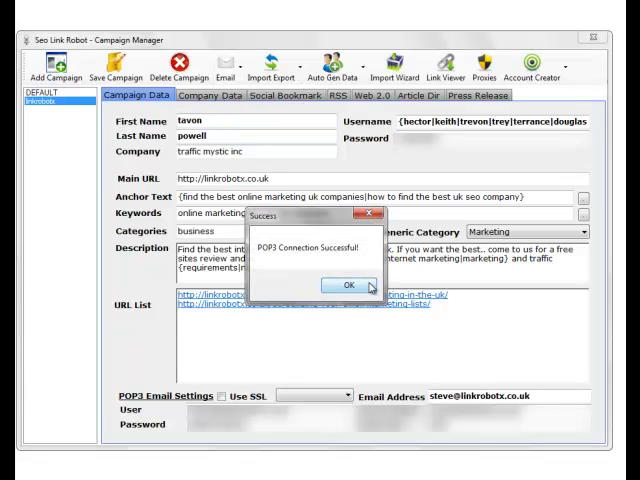
pyautogui.moveTo(340, 294)
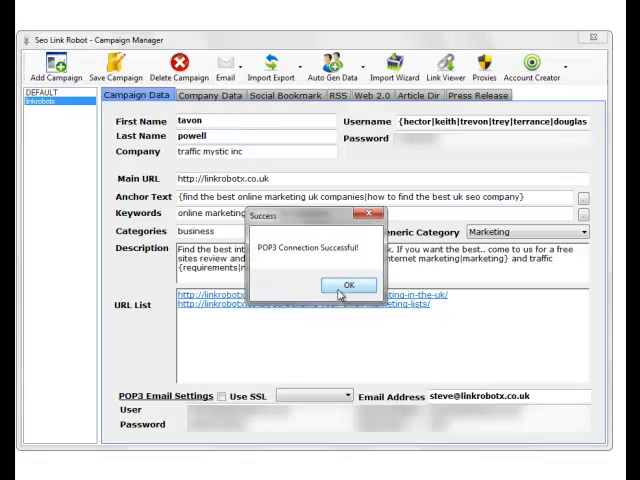
pyautogui.click(348, 284)
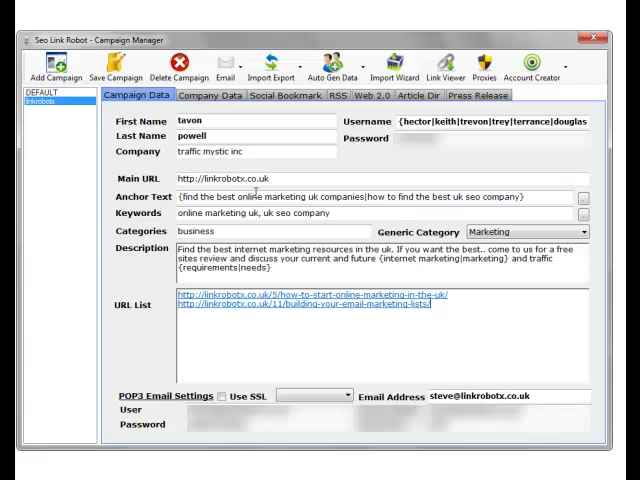
pyautogui.moveTo(56, 64)
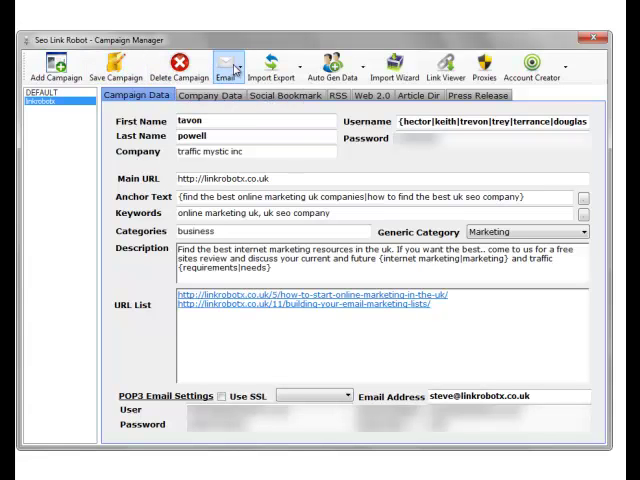
pyautogui.click(224, 64)
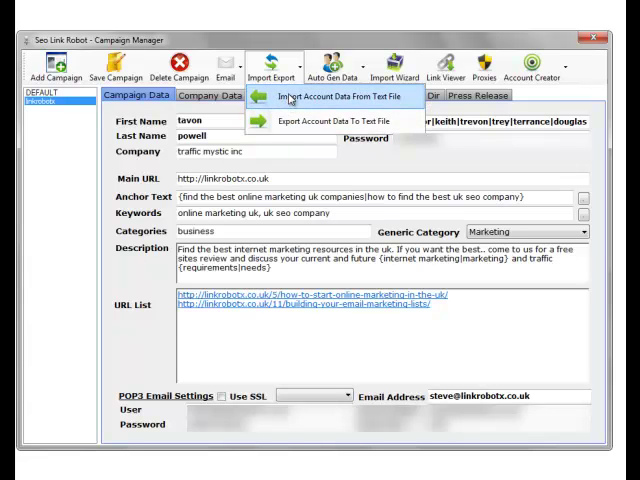
pyautogui.moveTo(288, 98)
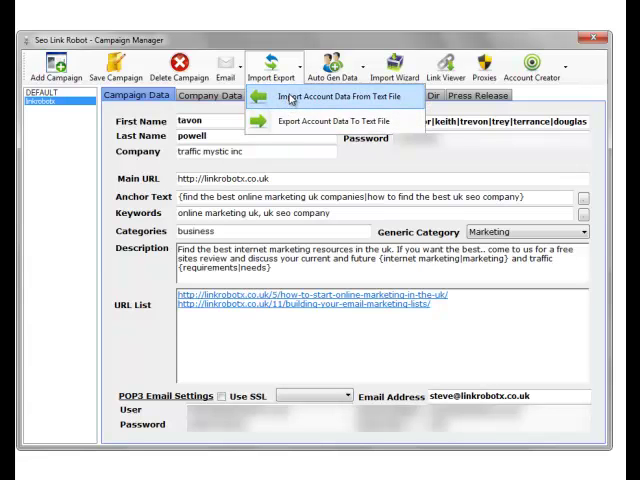
pyautogui.moveTo(336, 120)
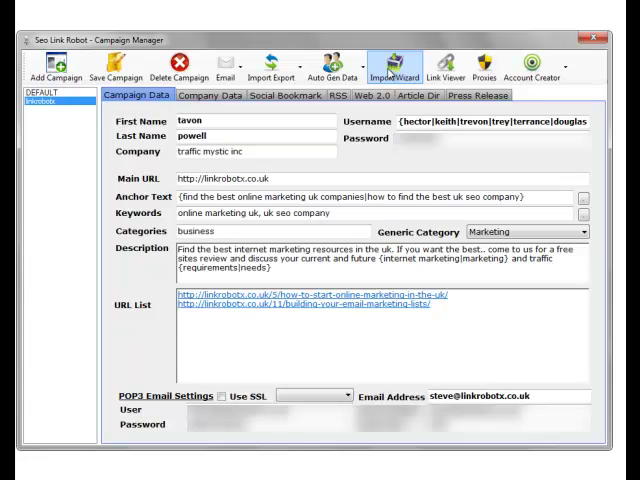
pyautogui.moveTo(448, 64)
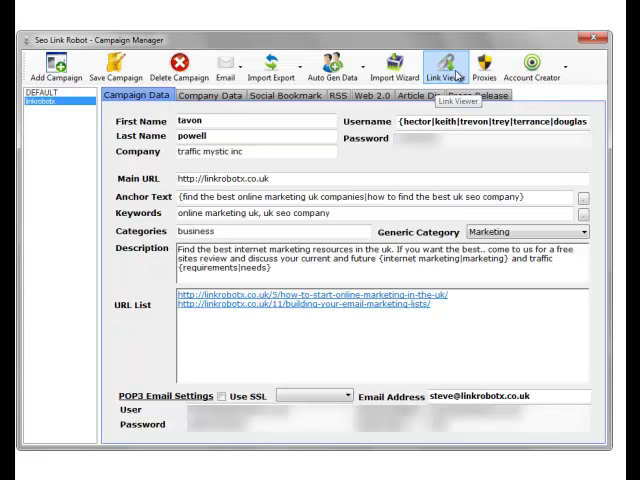
pyautogui.moveTo(340, 354)
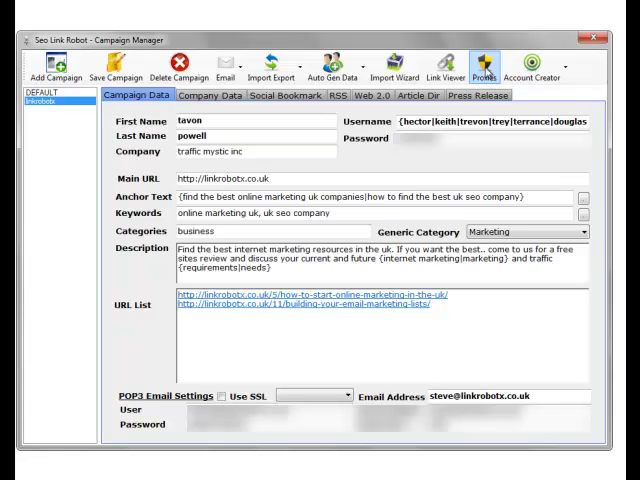
pyautogui.moveTo(536, 68)
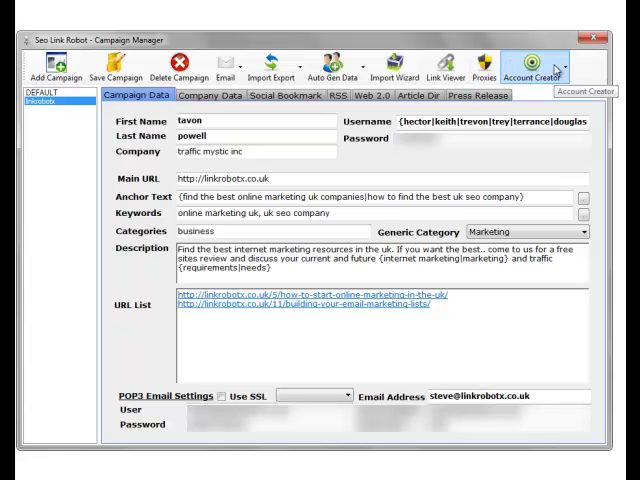
pyautogui.click(536, 68)
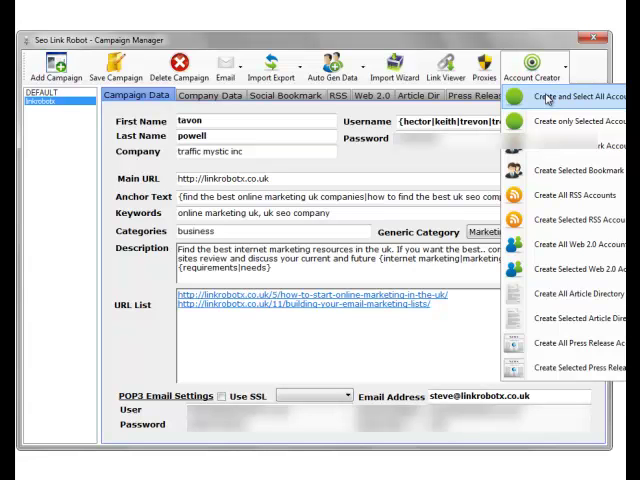
pyautogui.moveTo(550, 120)
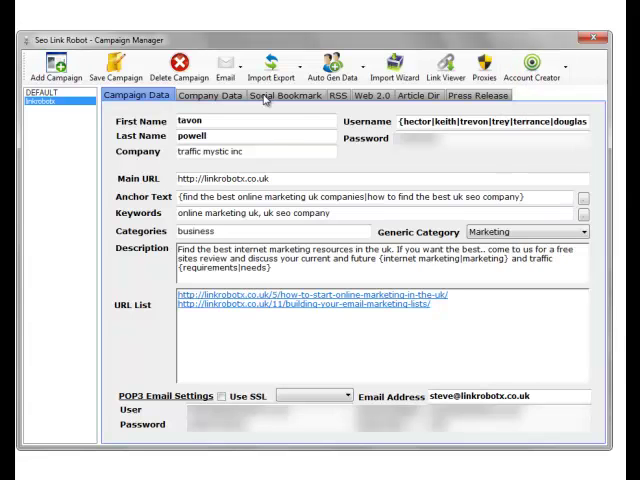
# Step: Switch from the article directory accounts to the social bookmarking account list
pyautogui.click(418, 96)
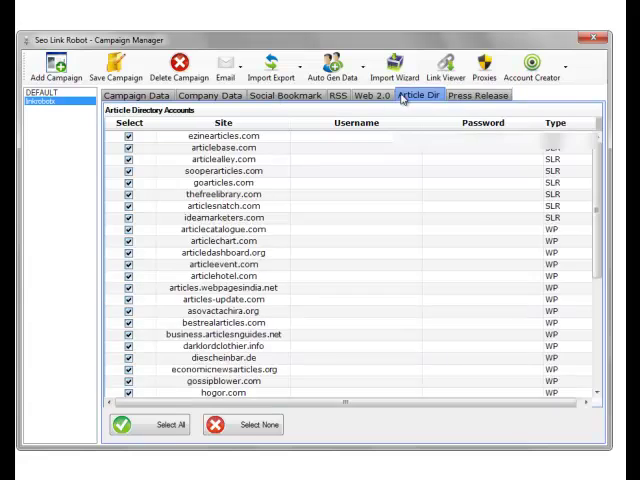
pyautogui.click(288, 96)
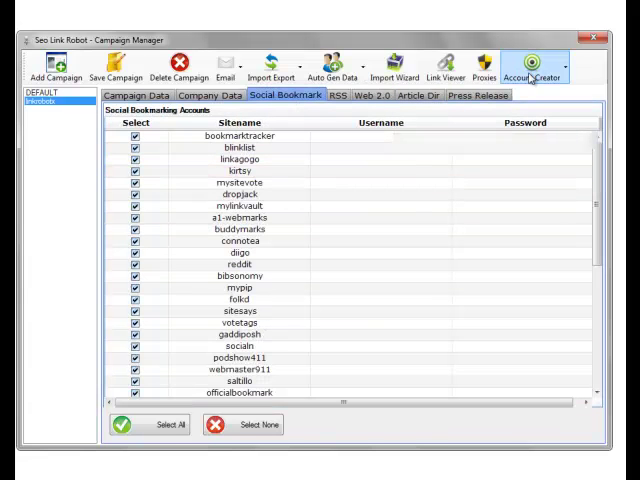
pyautogui.moveTo(536, 68)
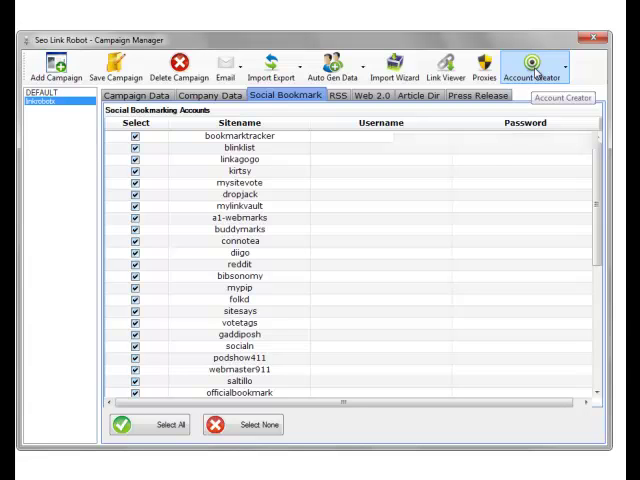
pyautogui.click(536, 64)
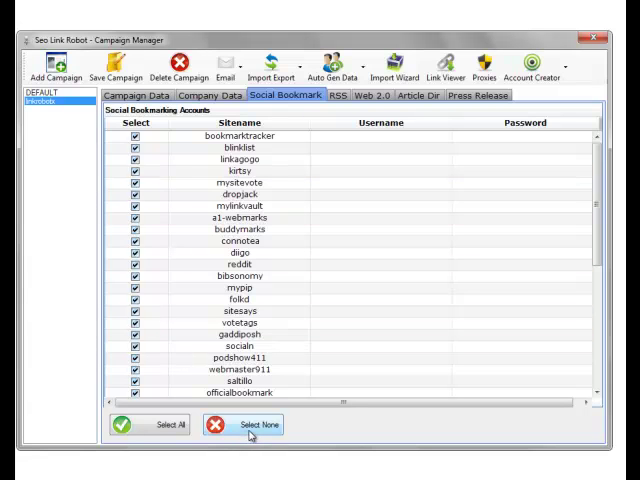
# Step: Untick all bookmarking sites, tick bookmarktracker and a few others, and show account creation options
pyautogui.click(244, 424)
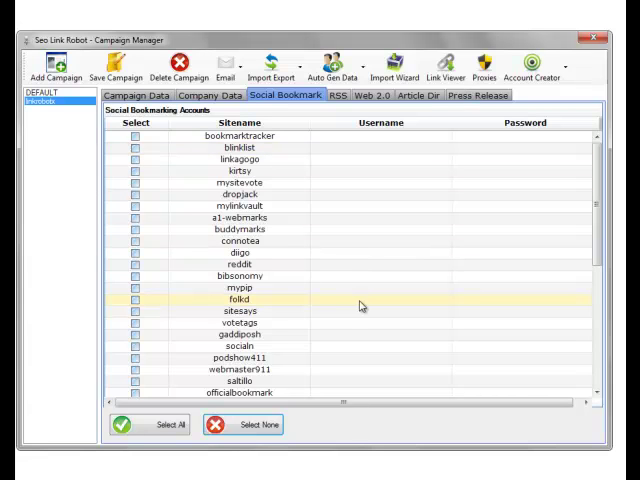
pyautogui.moveTo(200, 324)
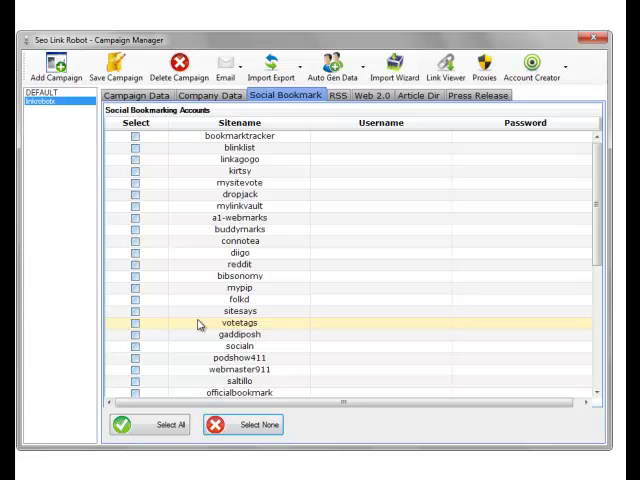
pyautogui.click(132, 136)
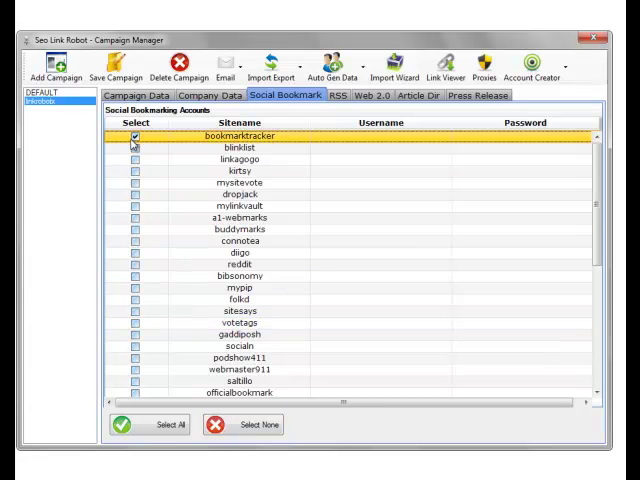
pyautogui.click(132, 148)
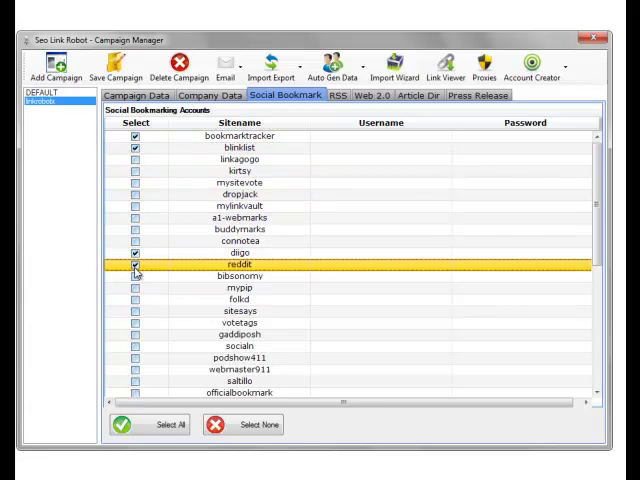
pyautogui.moveTo(144, 334)
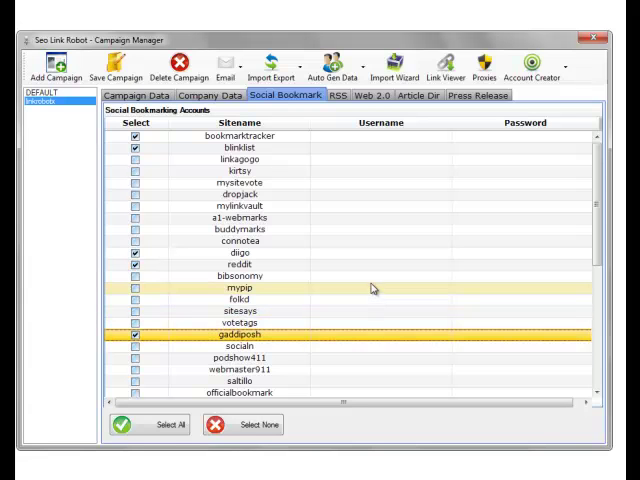
pyautogui.click(532, 64)
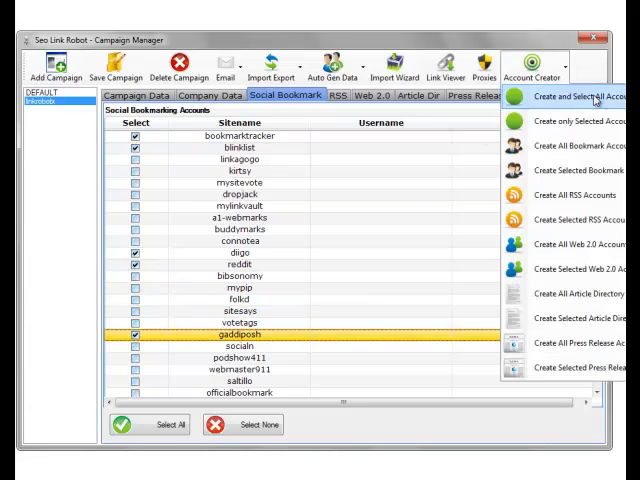
pyautogui.moveTo(570, 146)
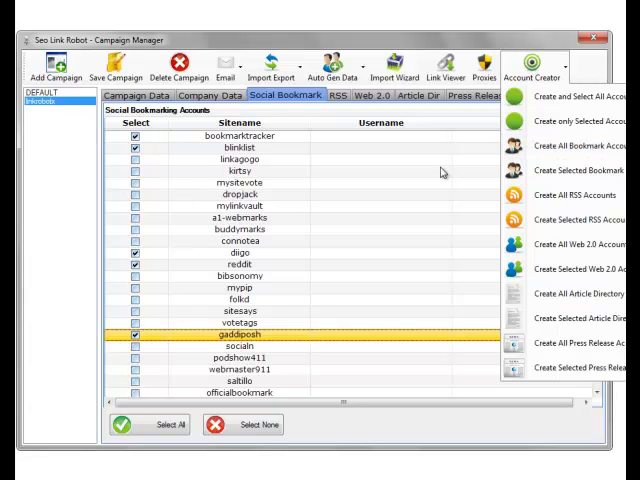
pyautogui.moveTo(576, 170)
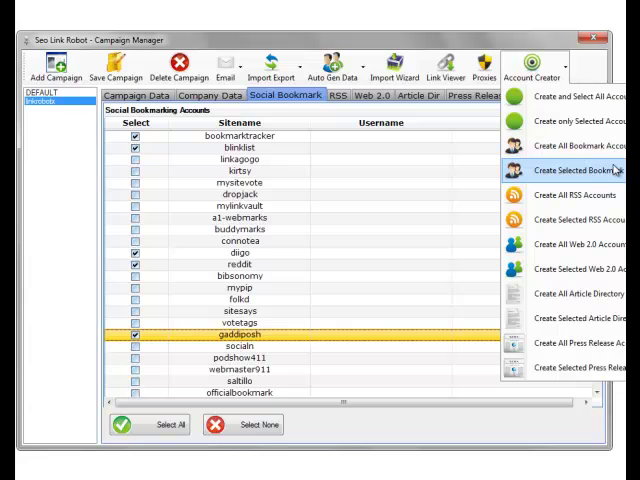
pyautogui.moveTo(588, 176)
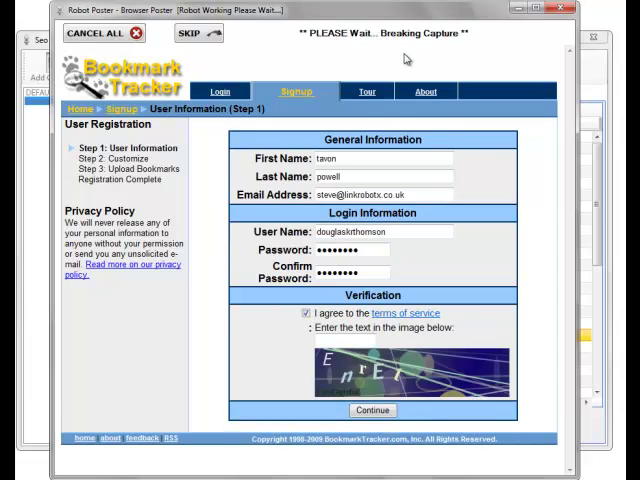
pyautogui.moveTo(432, 392)
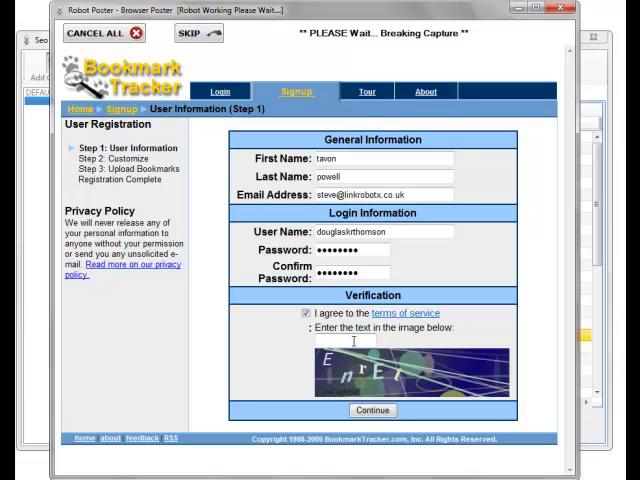
# Step: Submit the Bookmark Tracker registration and customize steps in Robot Poster
pyautogui.click(372, 410)
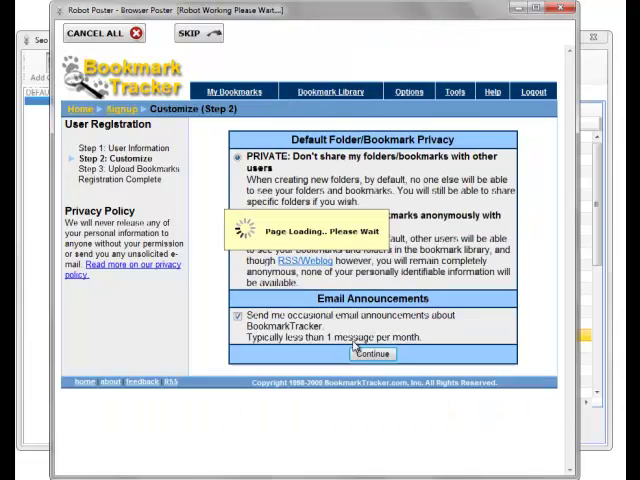
pyautogui.click(364, 354)
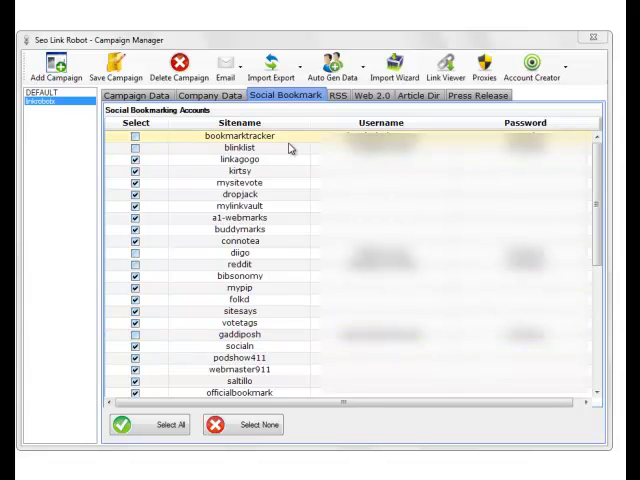
pyautogui.click(336, 96)
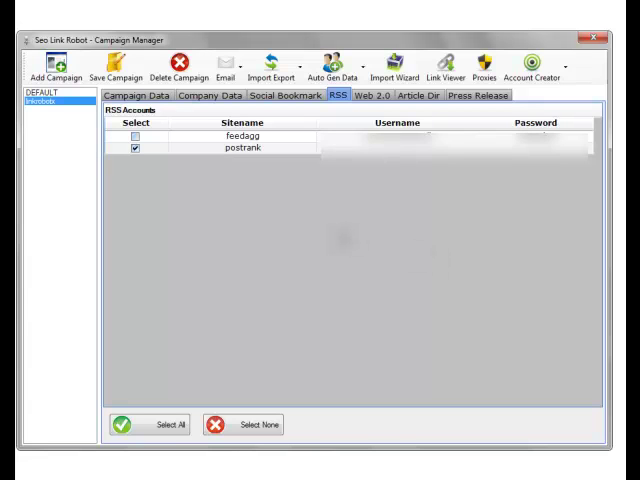
pyautogui.click(378, 96)
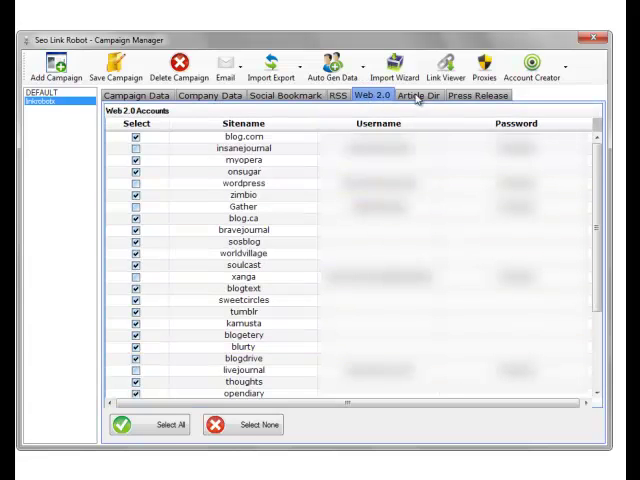
pyautogui.click(420, 96)
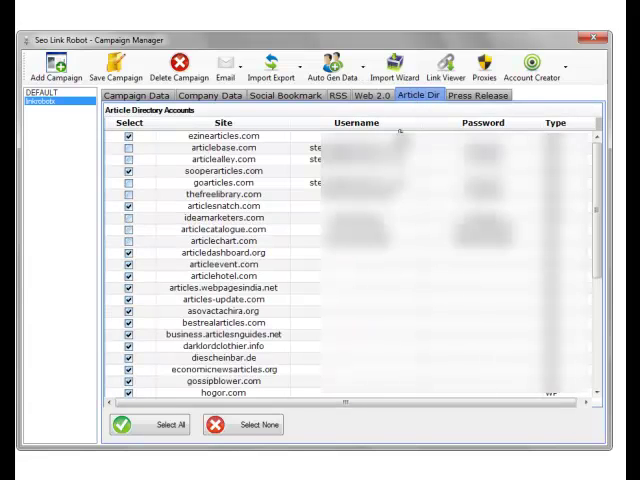
pyautogui.click(478, 96)
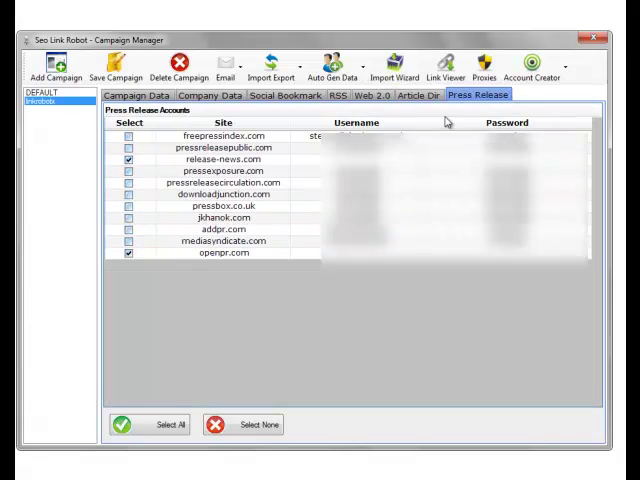
pyautogui.click(286, 96)
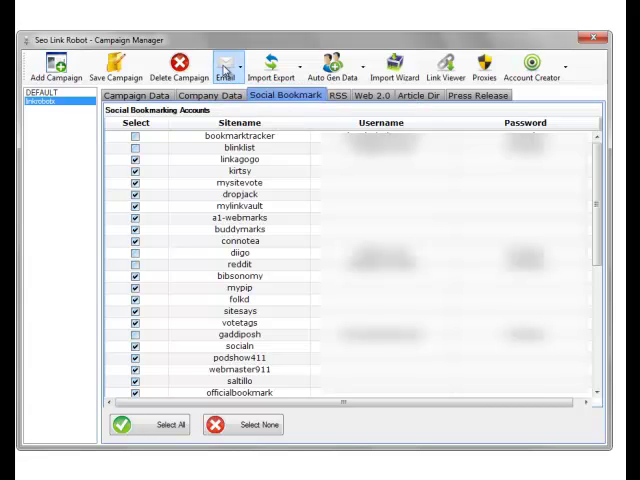
# Step: Run the Email Verifier on the confirmation emails and review the completed log
pyautogui.click(224, 66)
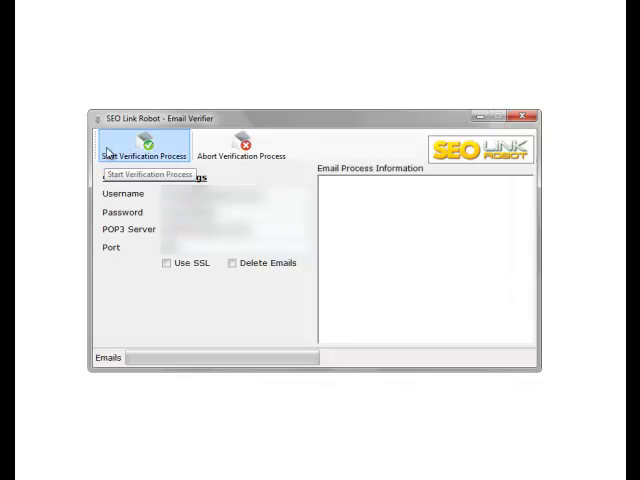
pyautogui.moveTo(172, 148)
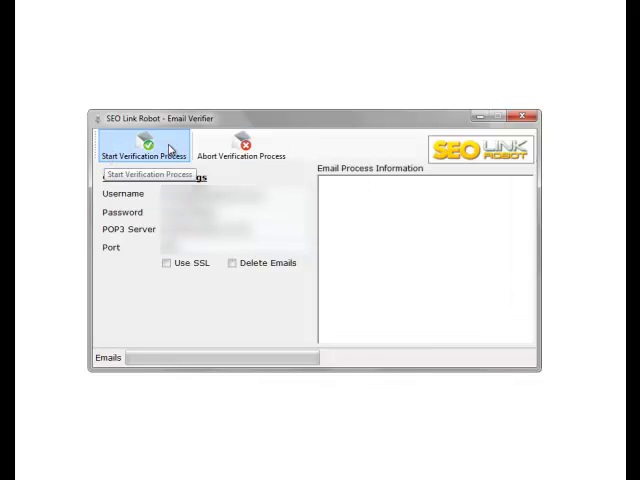
pyautogui.click(140, 150)
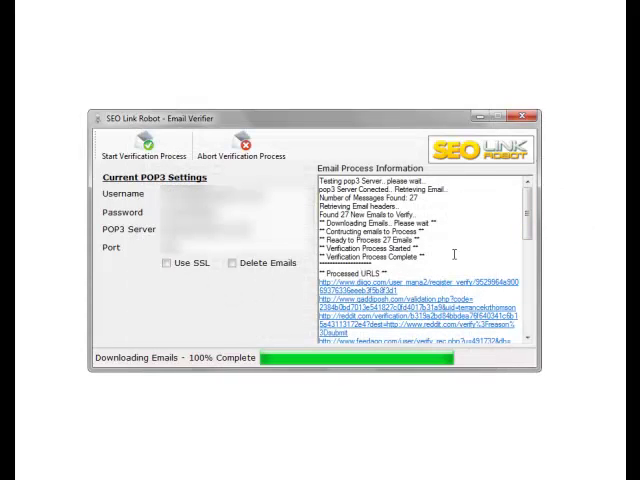
pyautogui.scroll(-3)
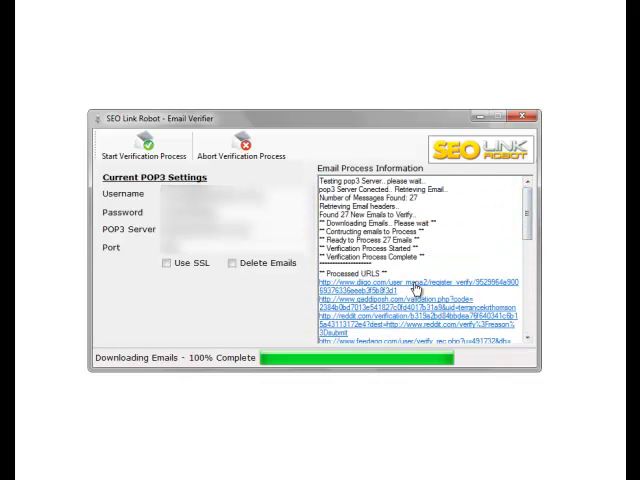
pyautogui.scroll(-3)
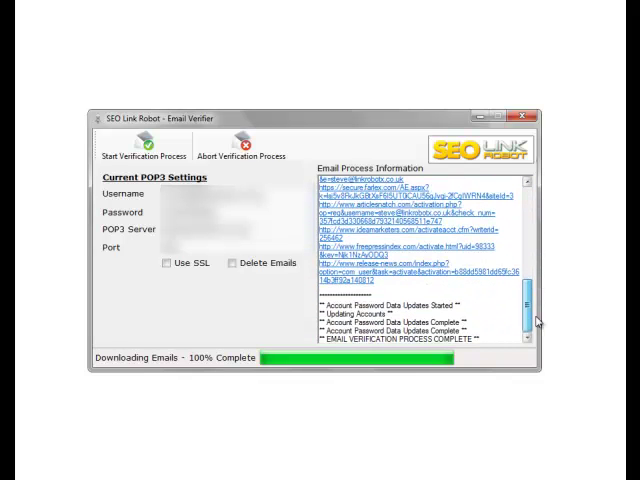